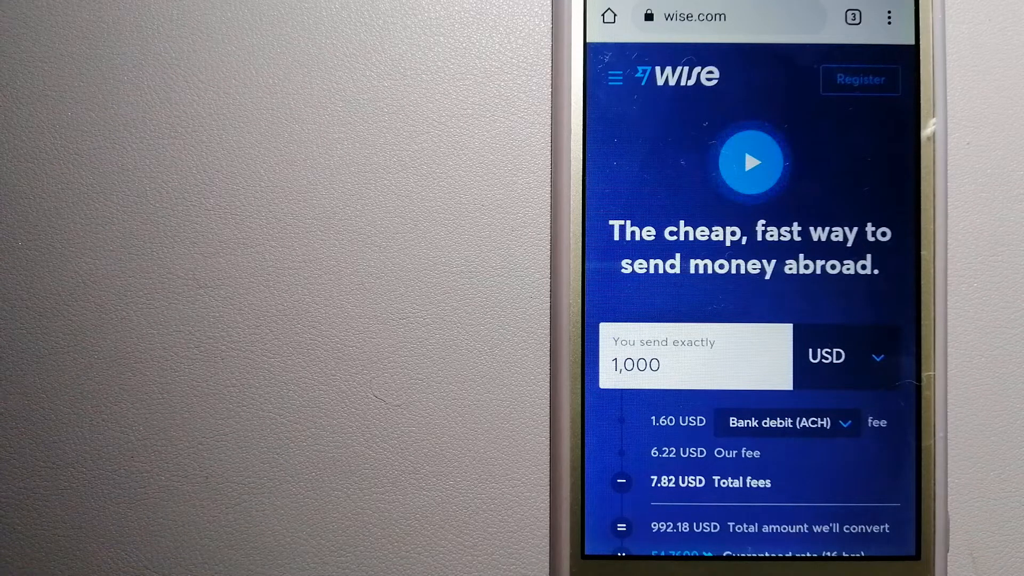
# Show the open-tabs overview with the Wise, PayPal and Xe pages side by side
pyautogui.click(852, 17)
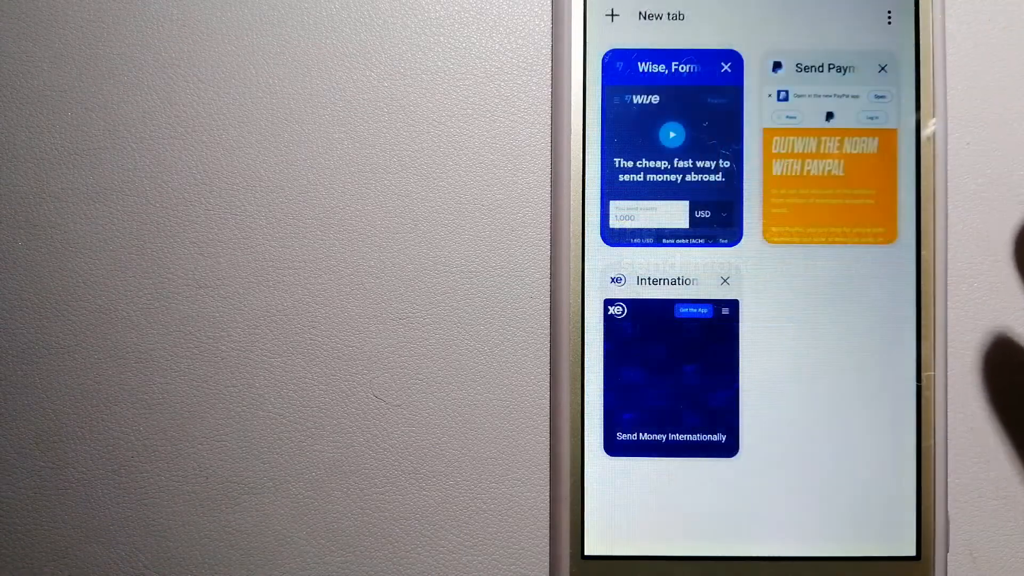